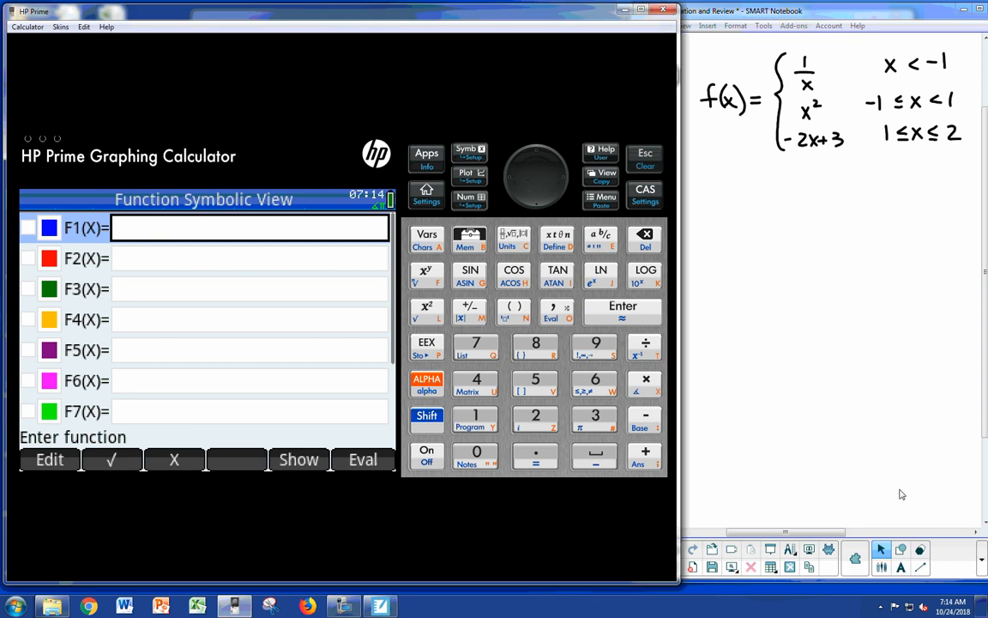
mouse_move(885, 494)
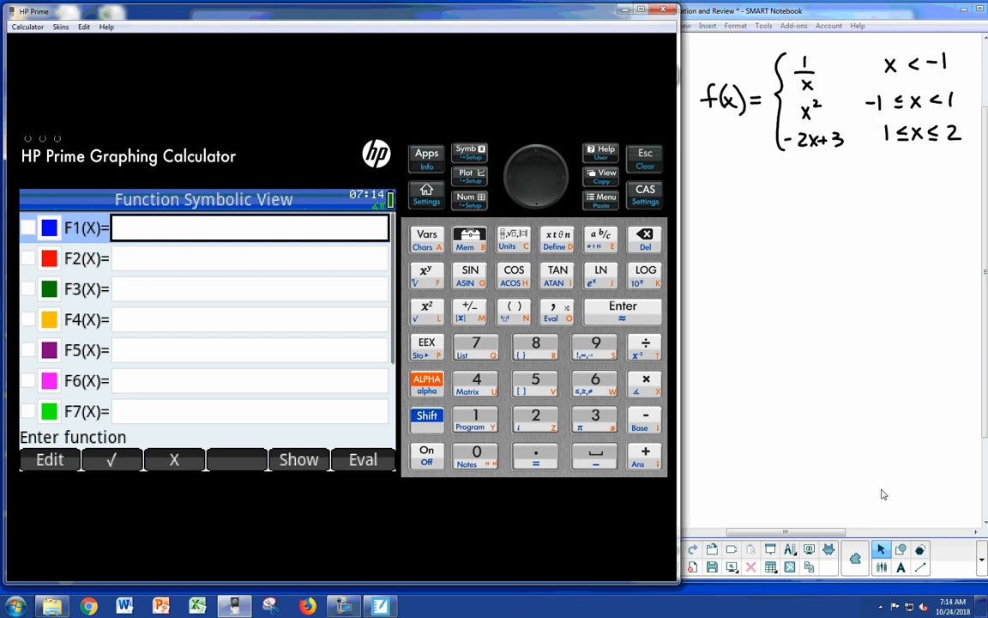
mouse_move(820, 496)
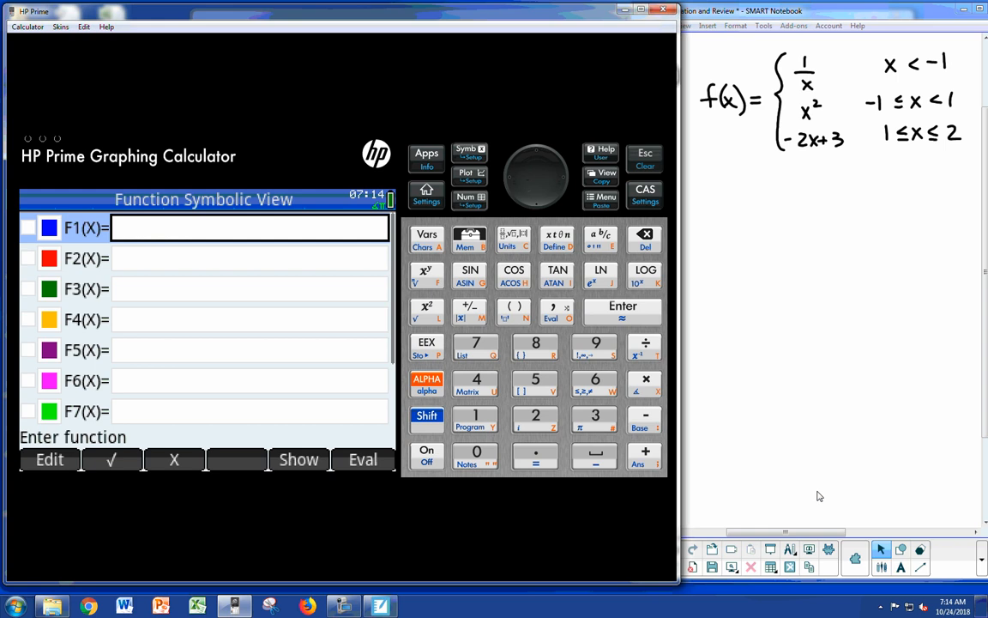
mouse_move(814, 491)
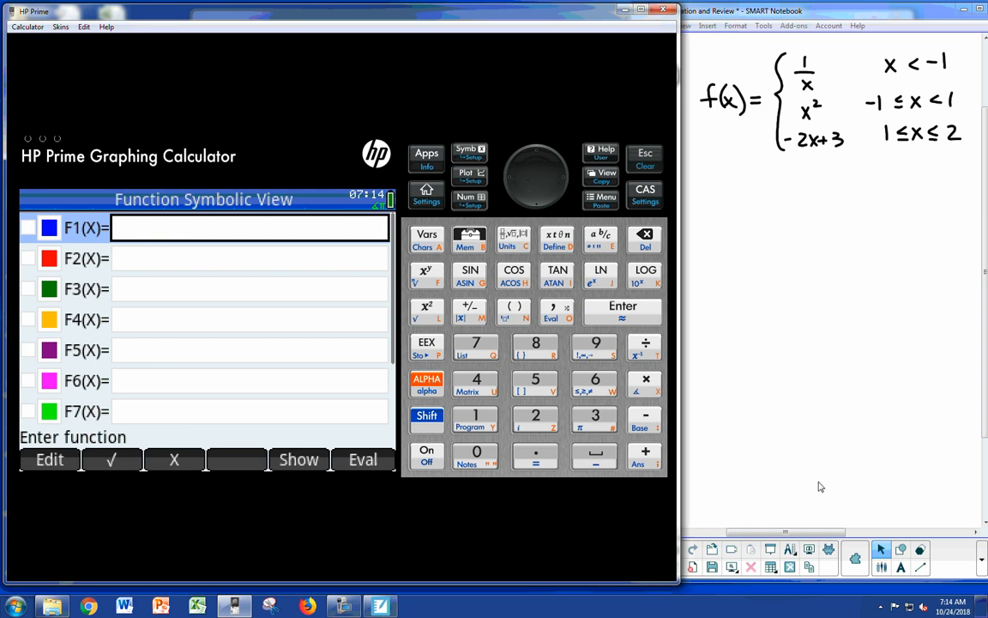
mouse_move(618, 609)
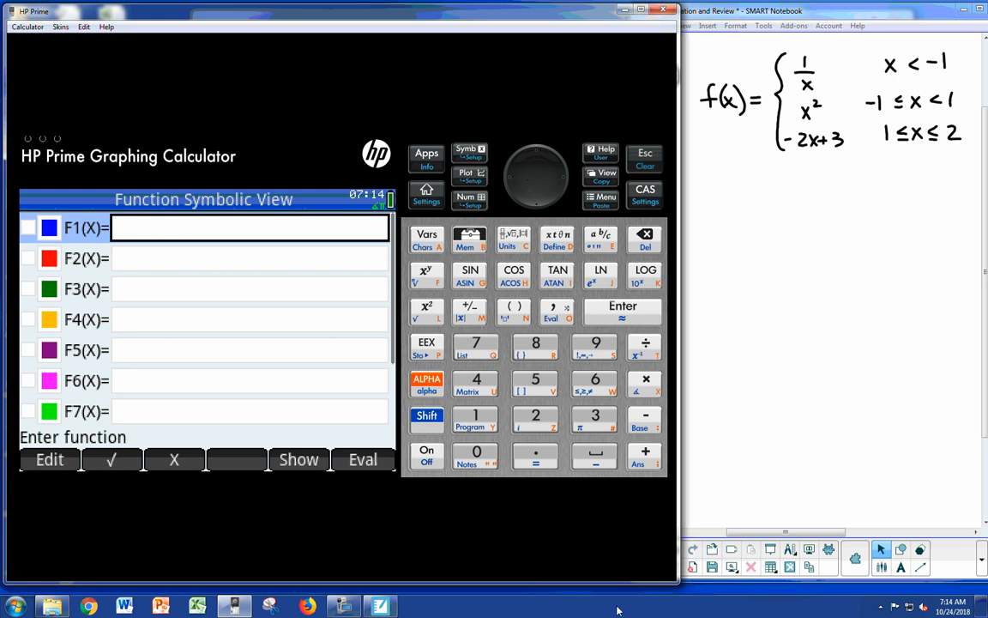
mouse_move(963, 57)
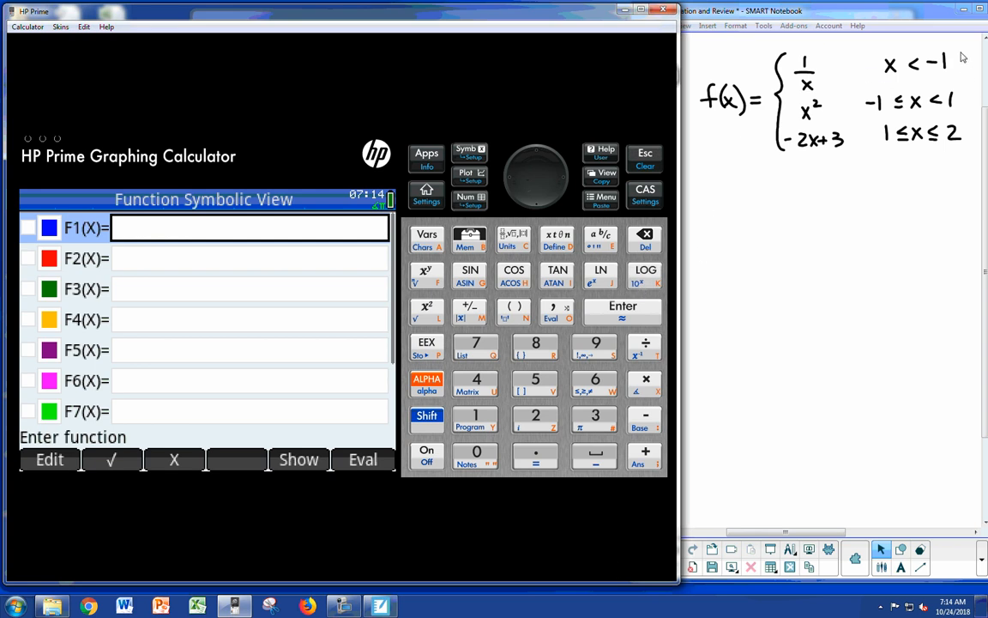
mouse_move(744, 144)
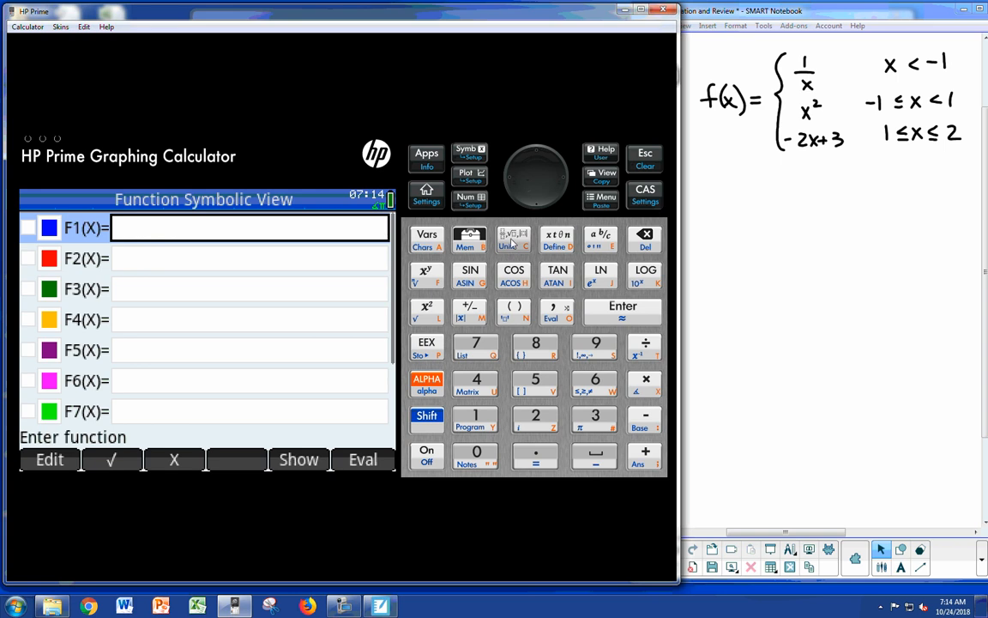
Insert an empty two-branch piecewise if-template into the F1(X) entry line.
left_click(515, 240)
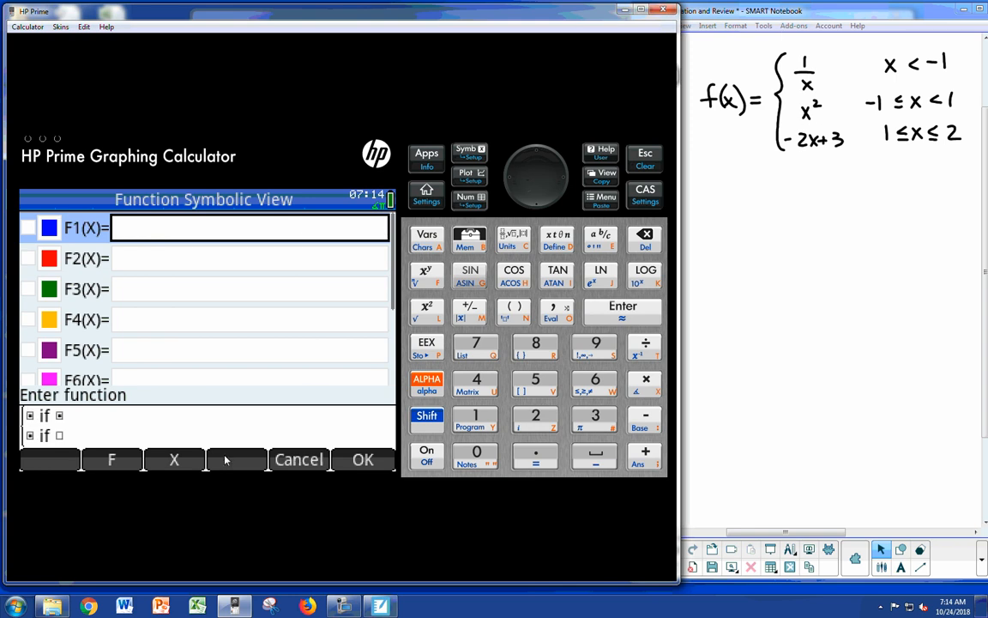
mouse_move(106, 439)
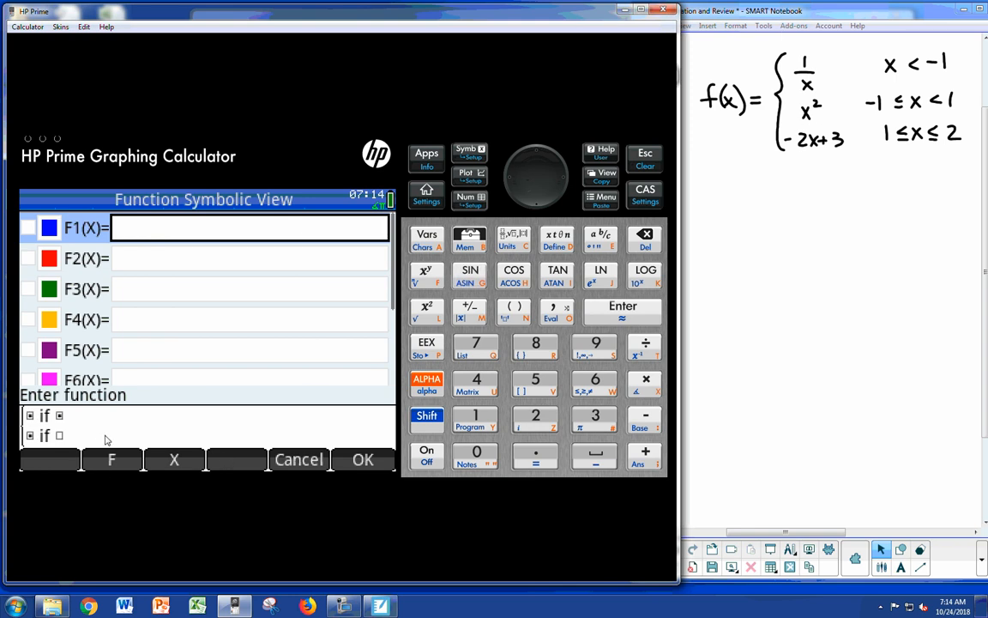
mouse_move(60, 443)
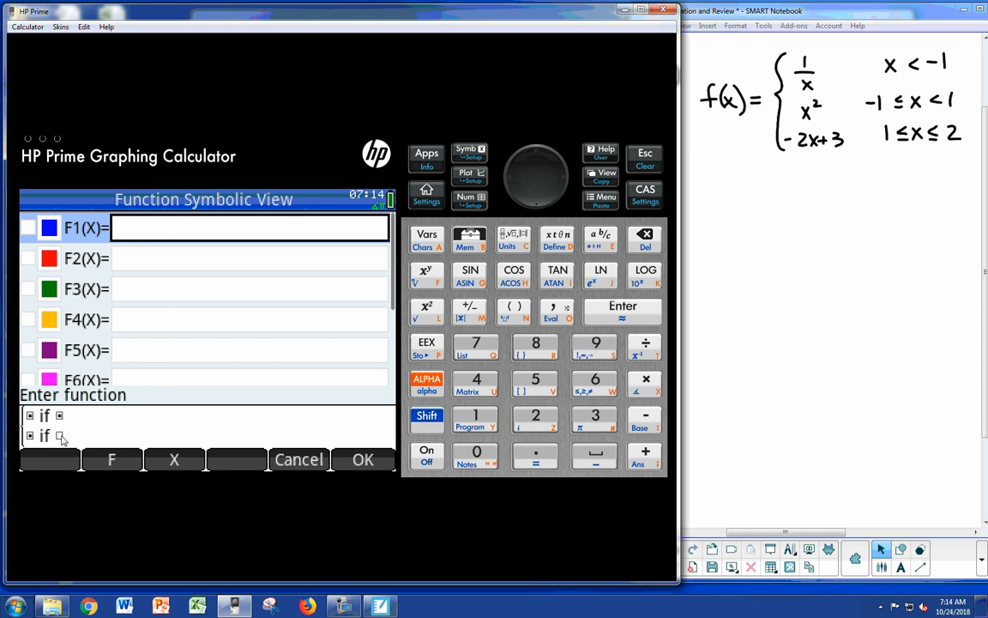
mouse_move(535, 76)
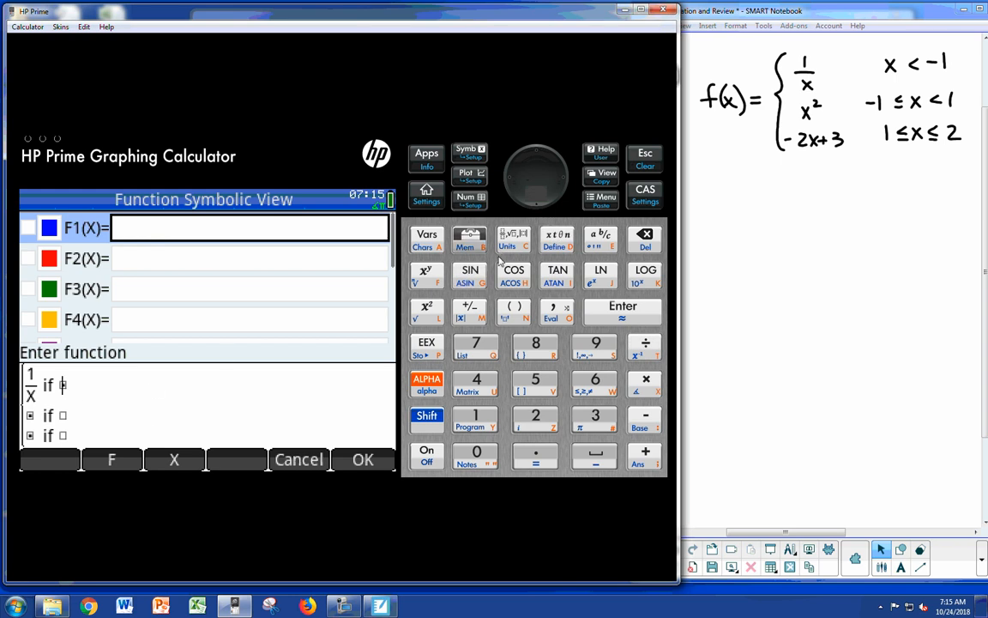
mouse_move(515, 240)
type(" X")
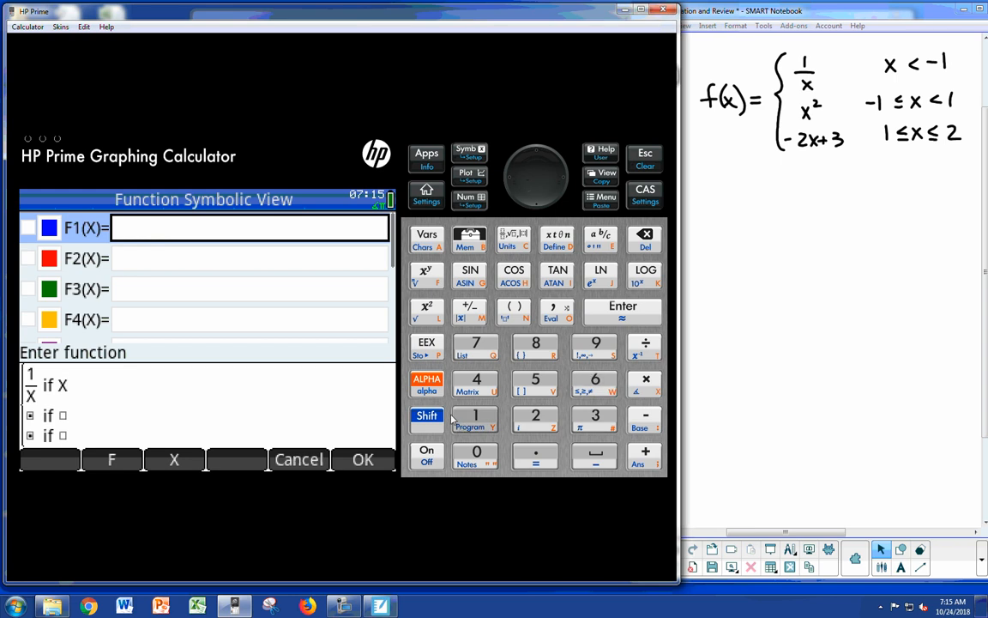
Insert a less-than sign after X so the first branch's condition reads X<.
left_click(425, 419)
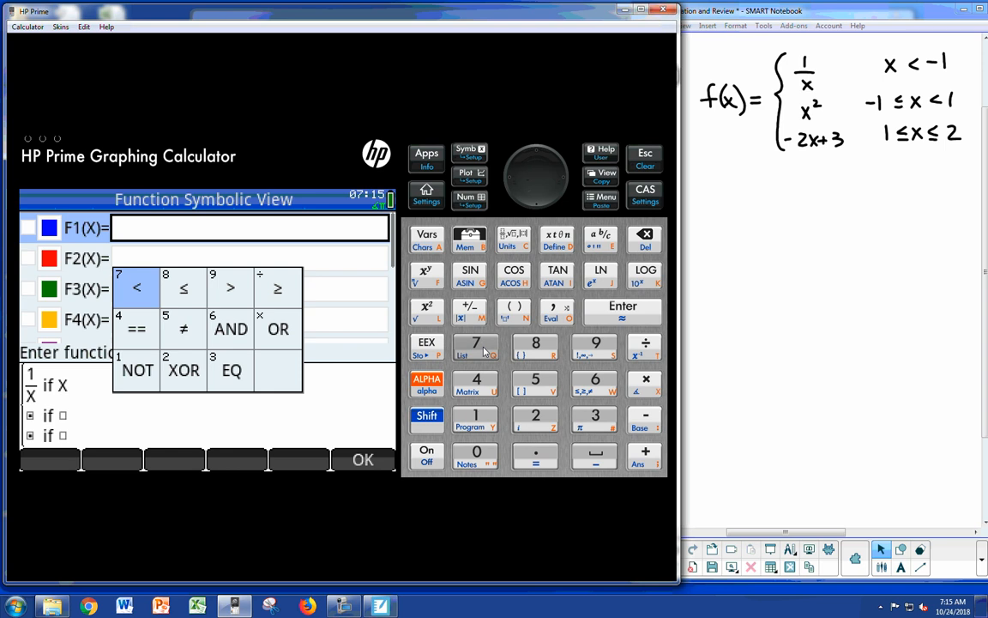
left_click(135, 288)
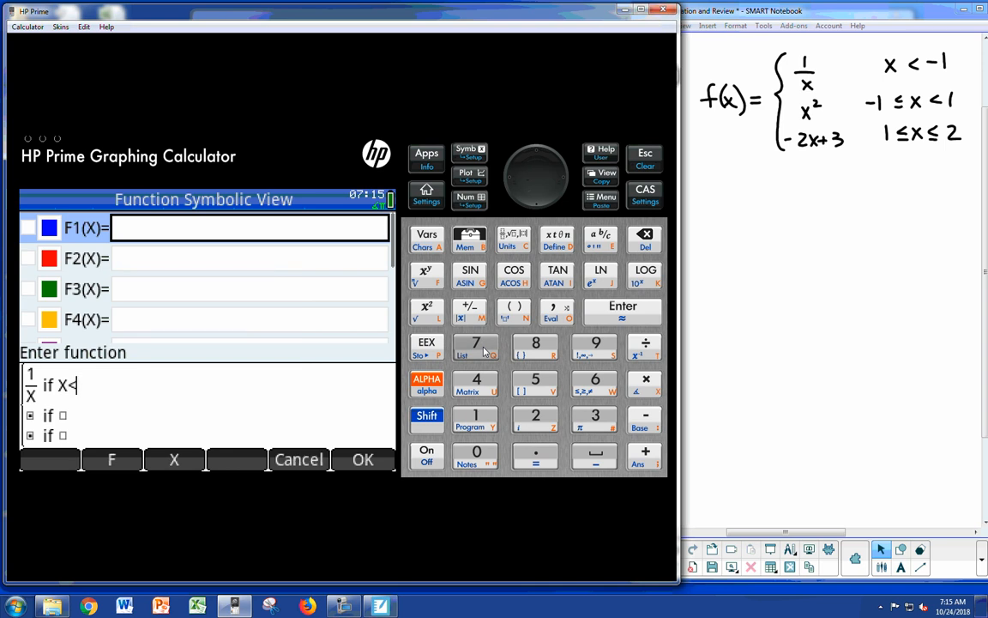